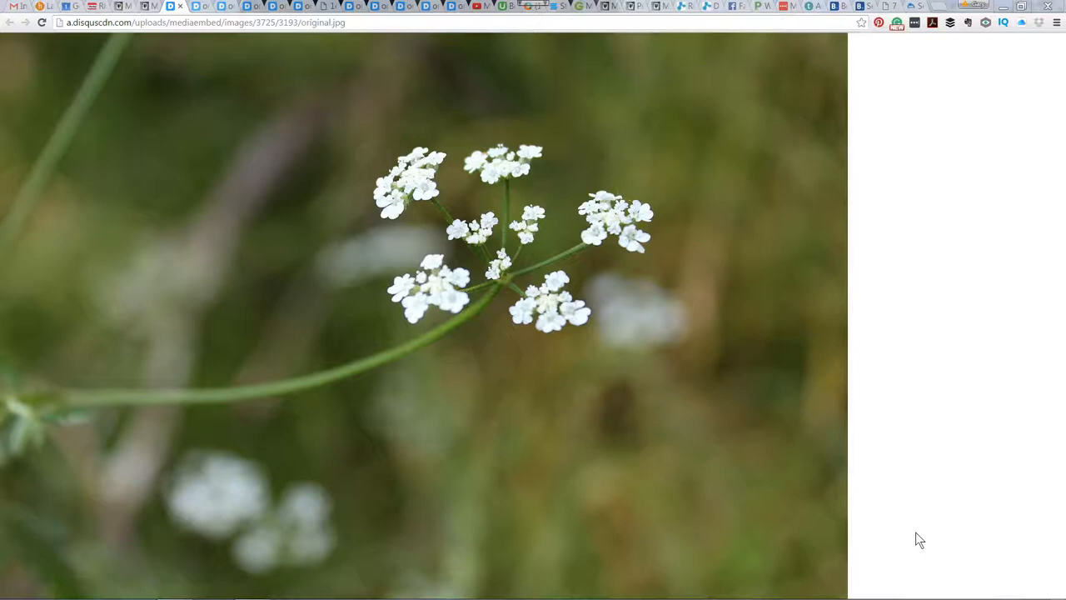
mouse_move(563, 480)
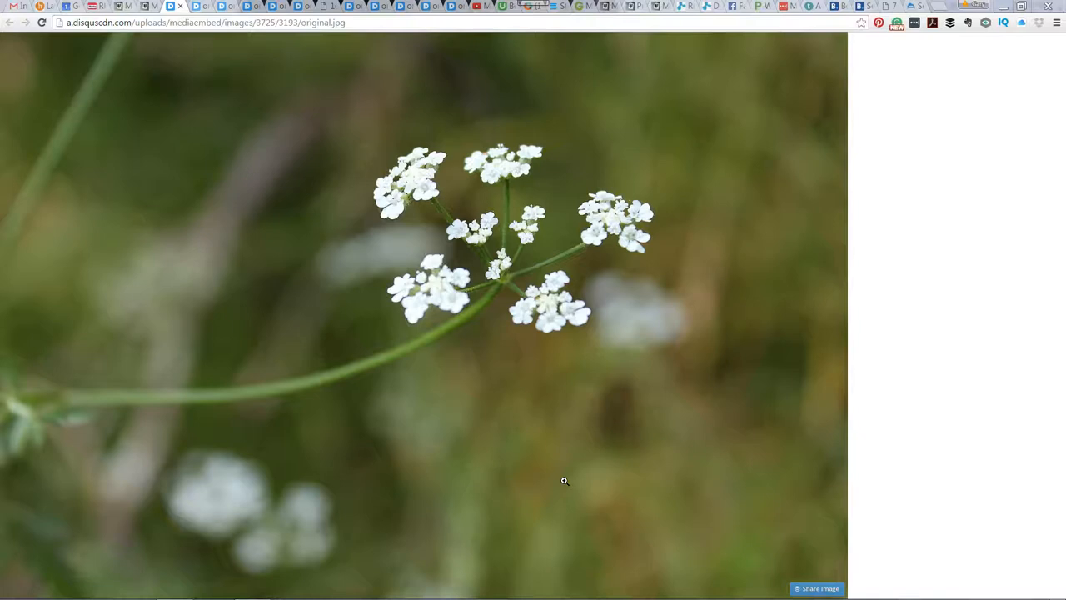
mouse_move(606, 497)
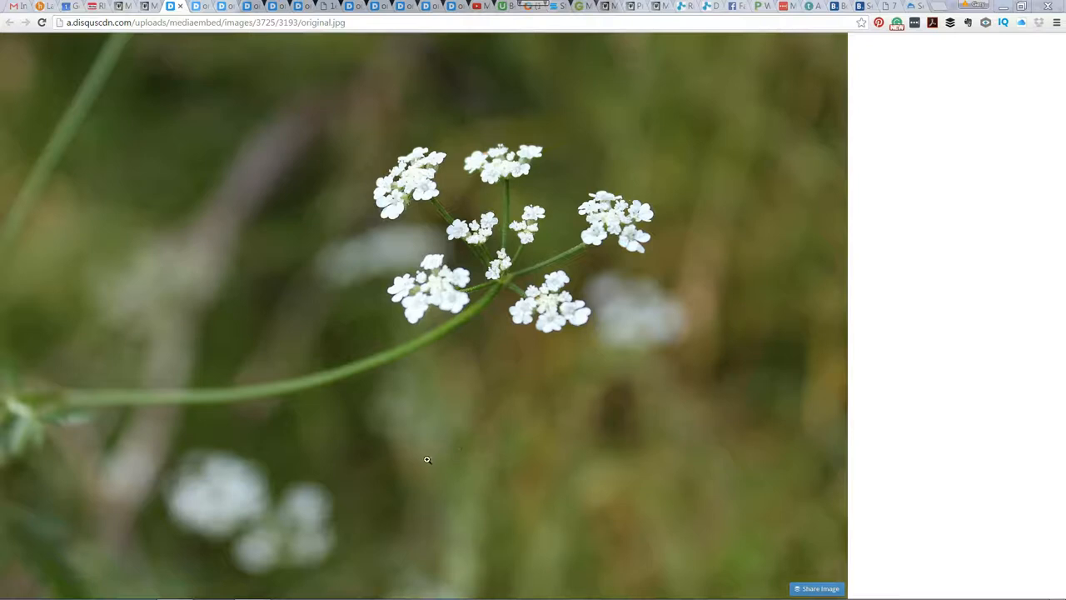
mouse_move(432, 324)
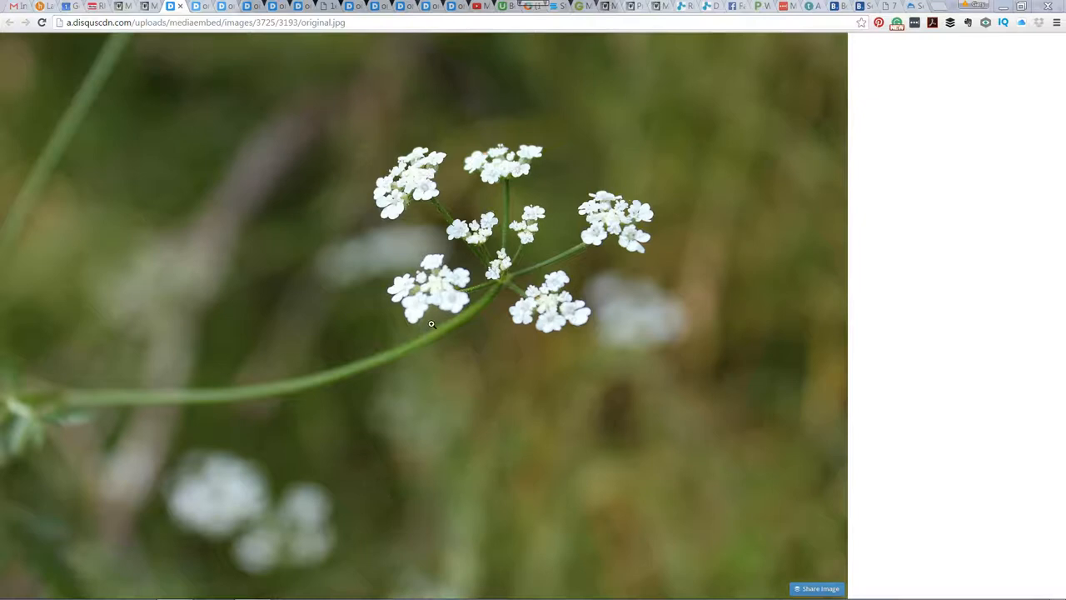
mouse_move(618, 364)
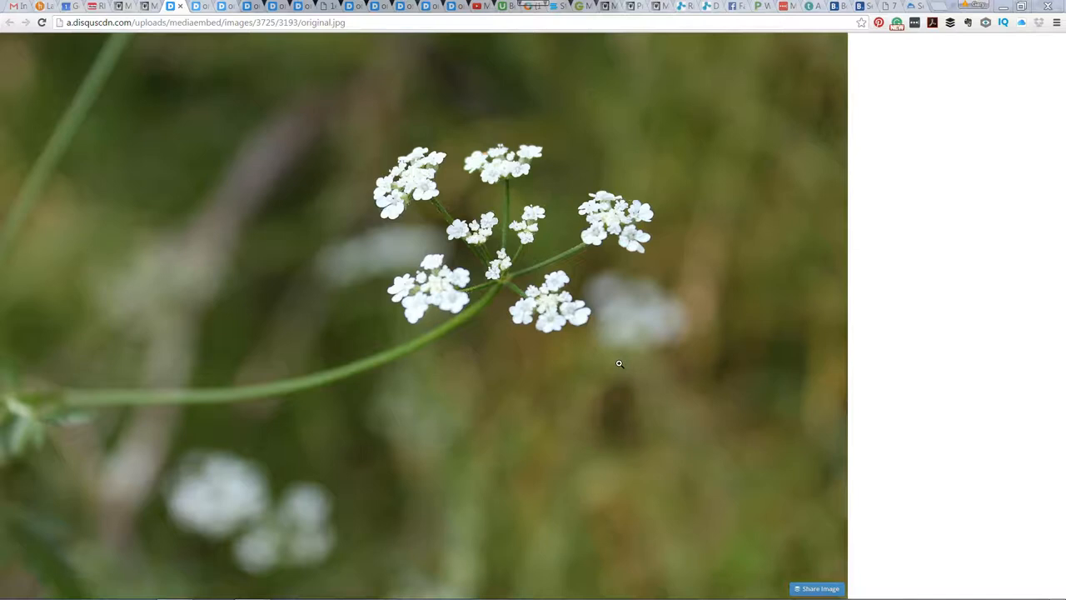
mouse_move(439, 311)
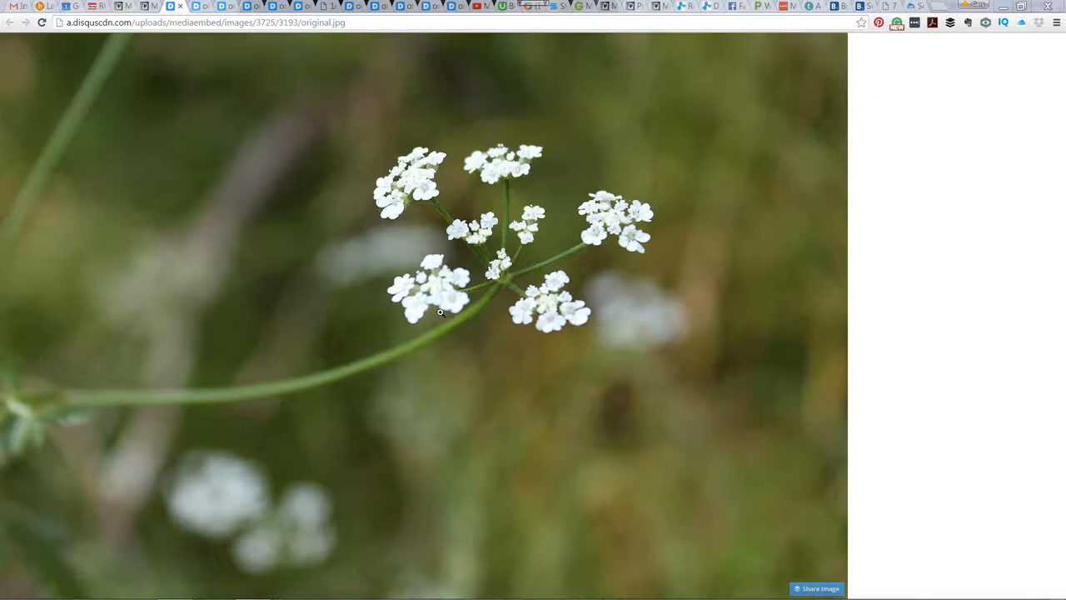
mouse_move(375, 293)
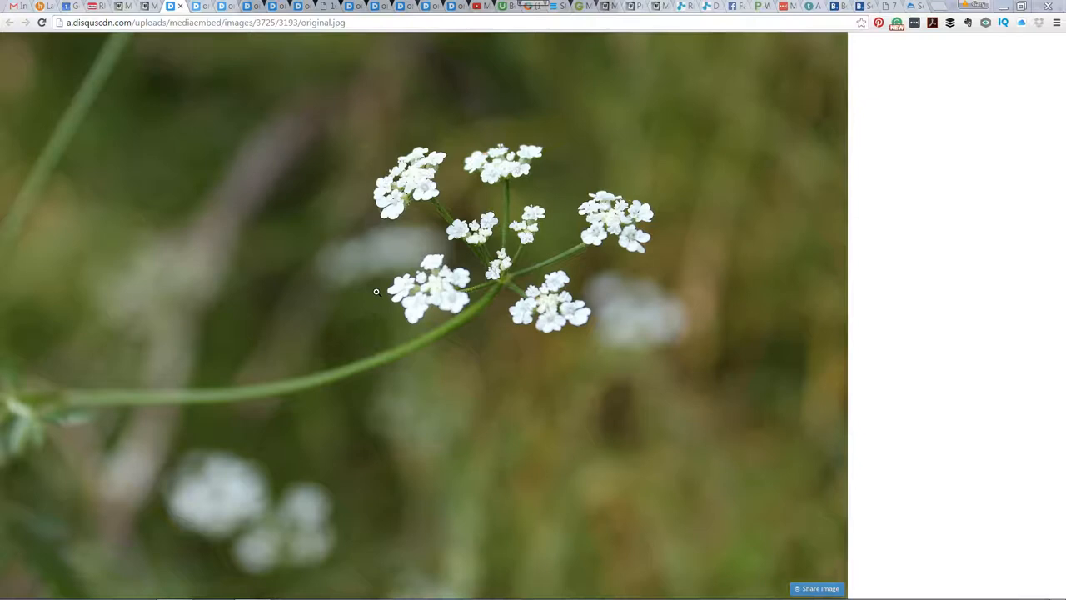
mouse_move(574, 308)
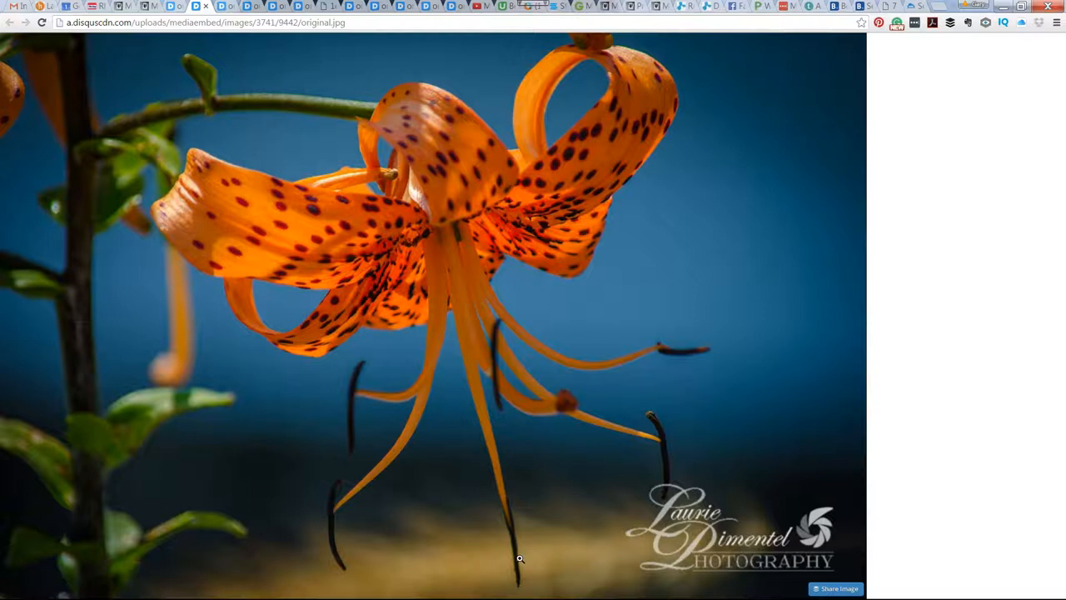
mouse_move(689, 367)
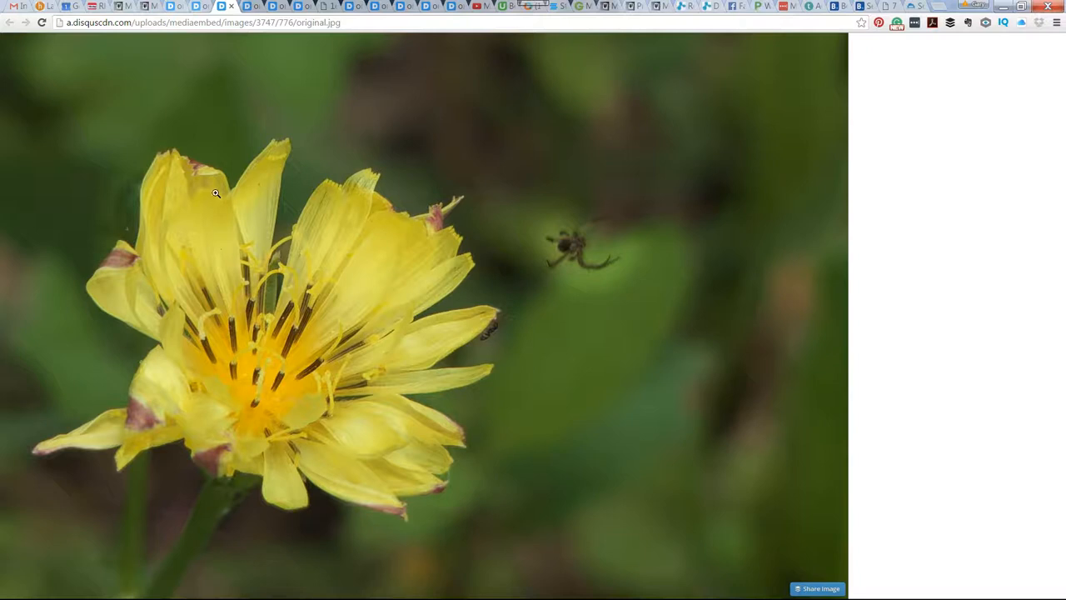
mouse_move(597, 342)
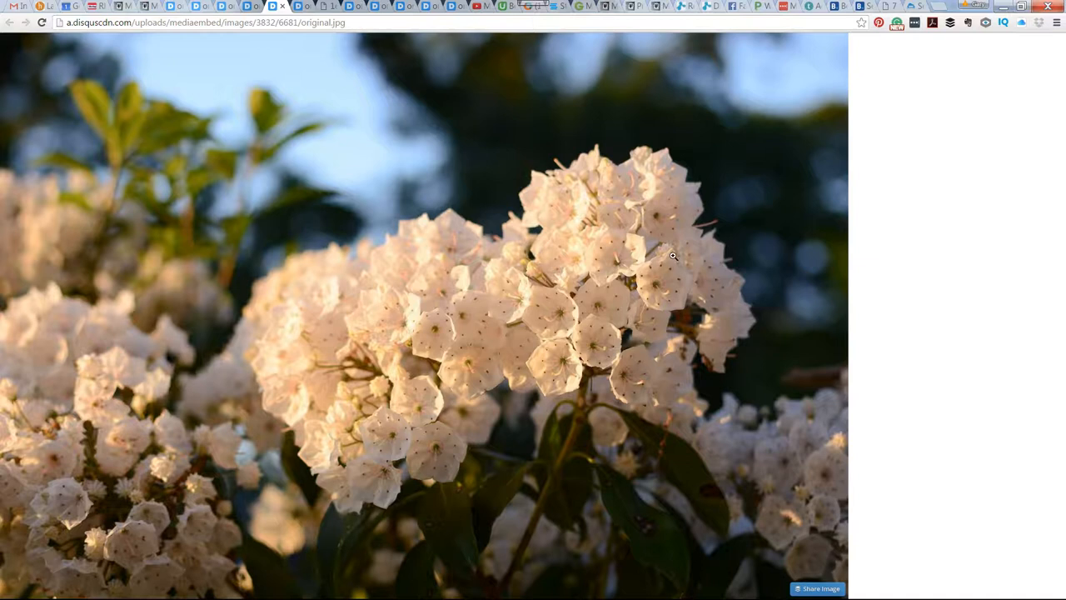
mouse_move(763, 88)
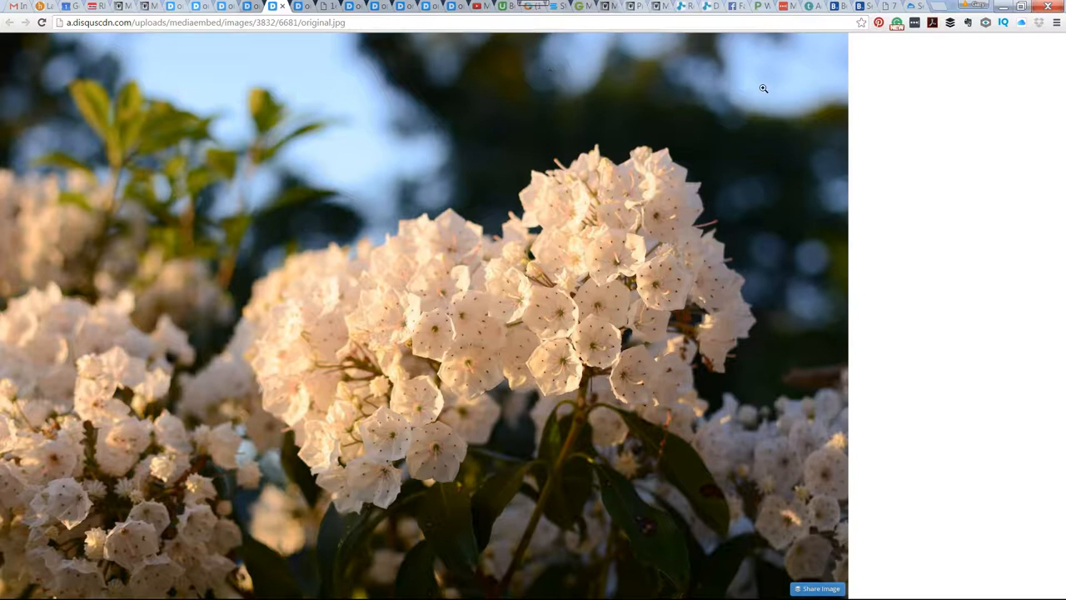
mouse_move(449, 184)
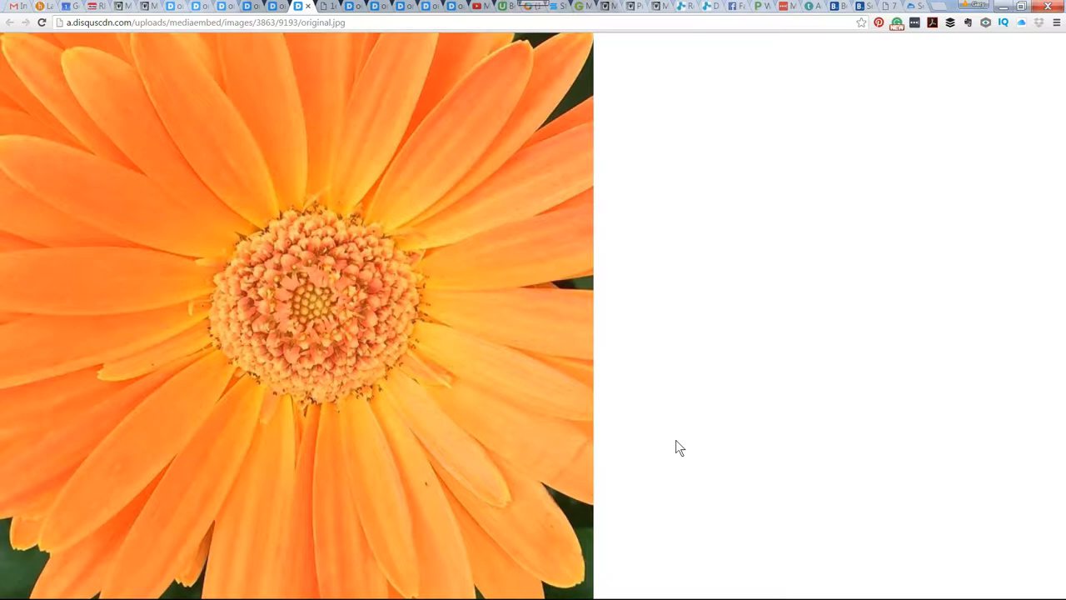
mouse_move(297, 360)
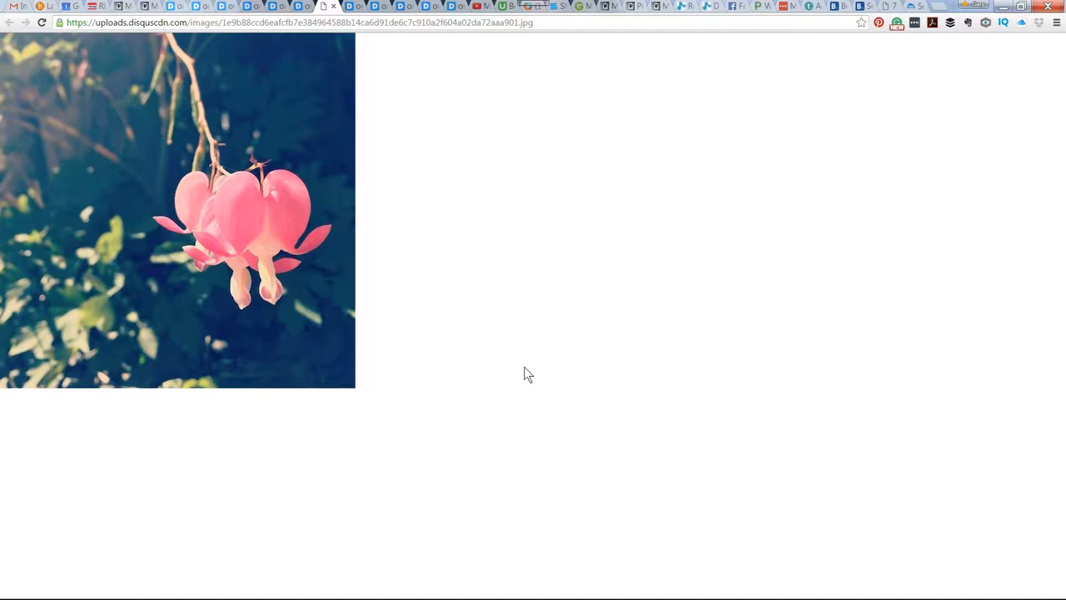
mouse_move(140, 227)
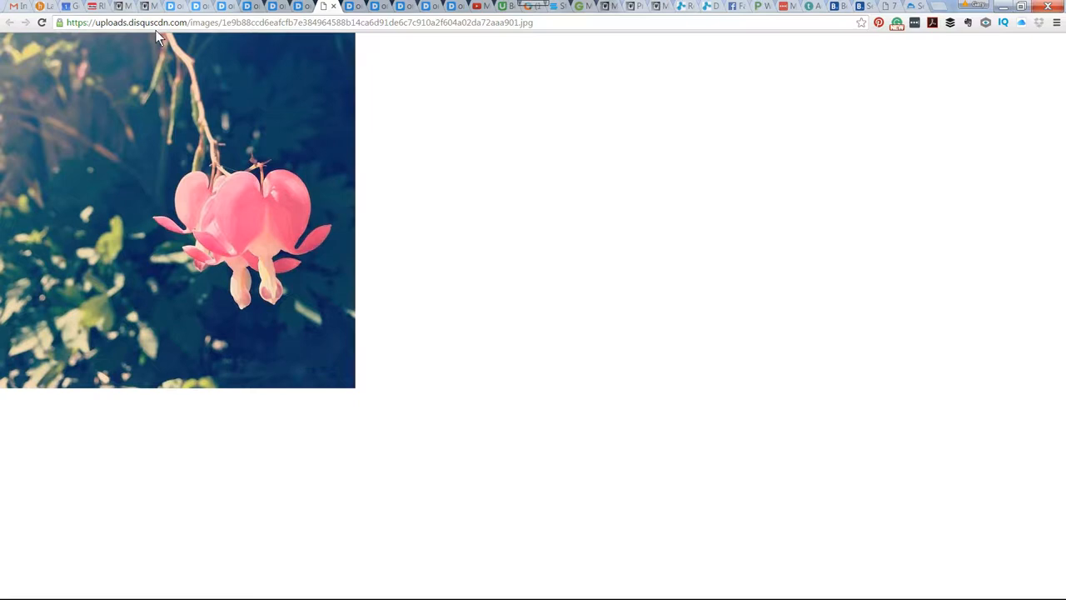
mouse_move(342, 354)
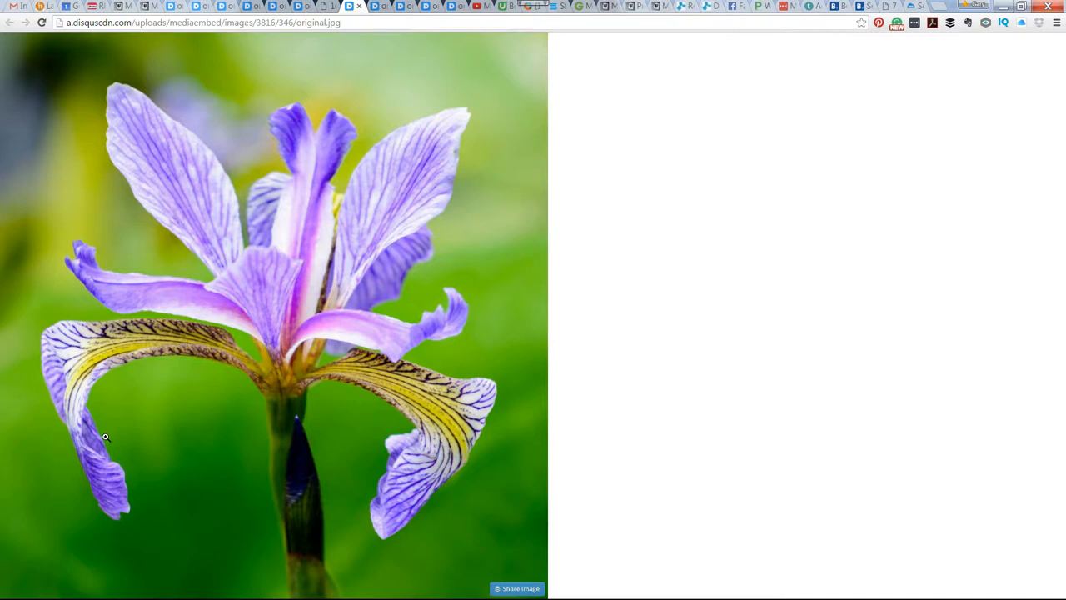
mouse_move(501, 548)
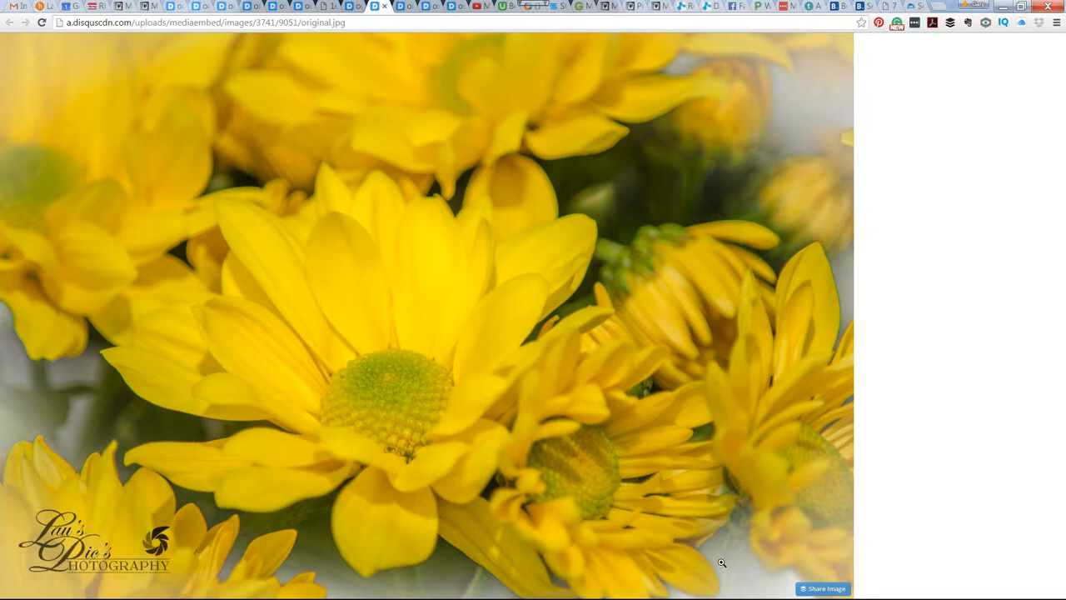
mouse_move(686, 63)
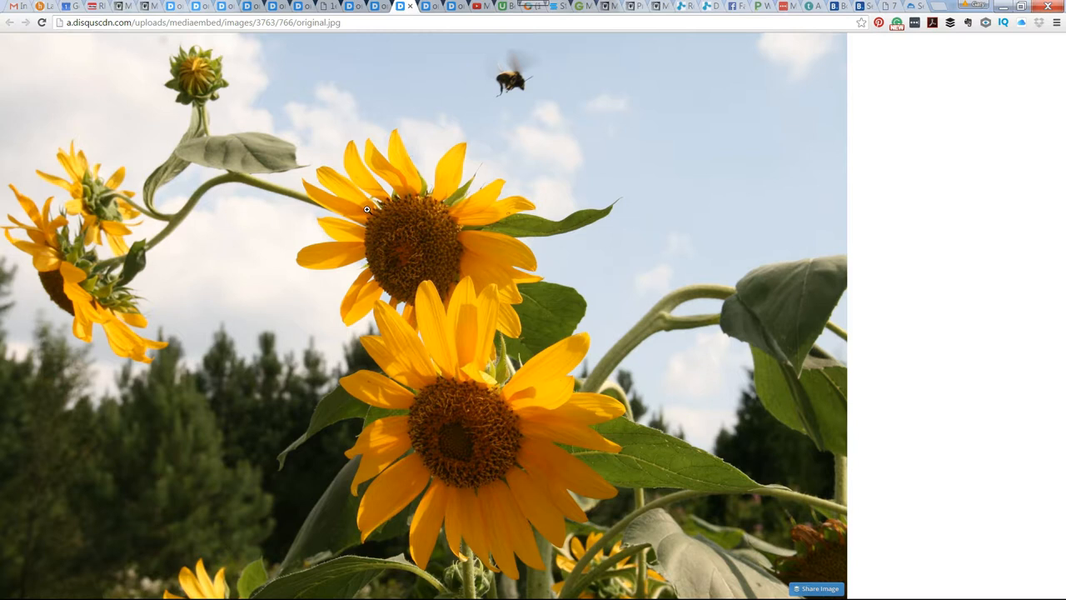
mouse_move(509, 86)
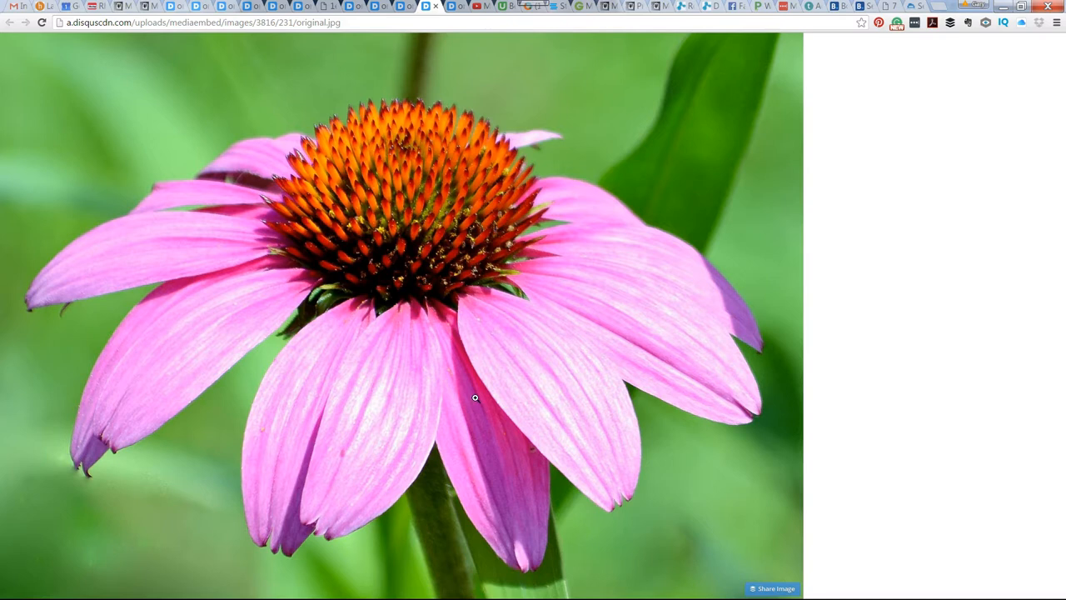
mouse_move(399, 492)
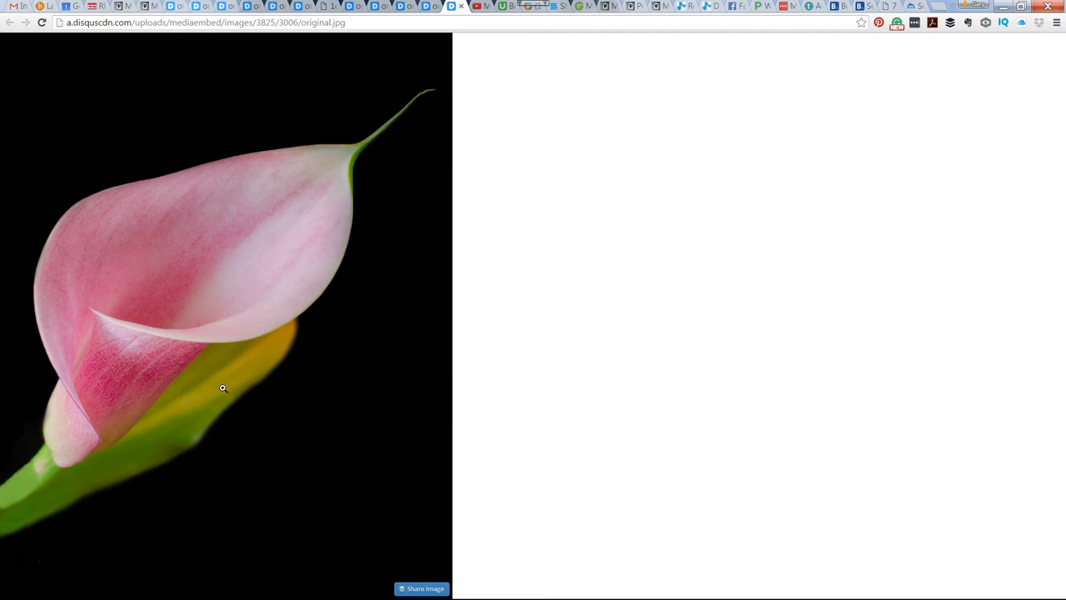
mouse_move(494, 436)
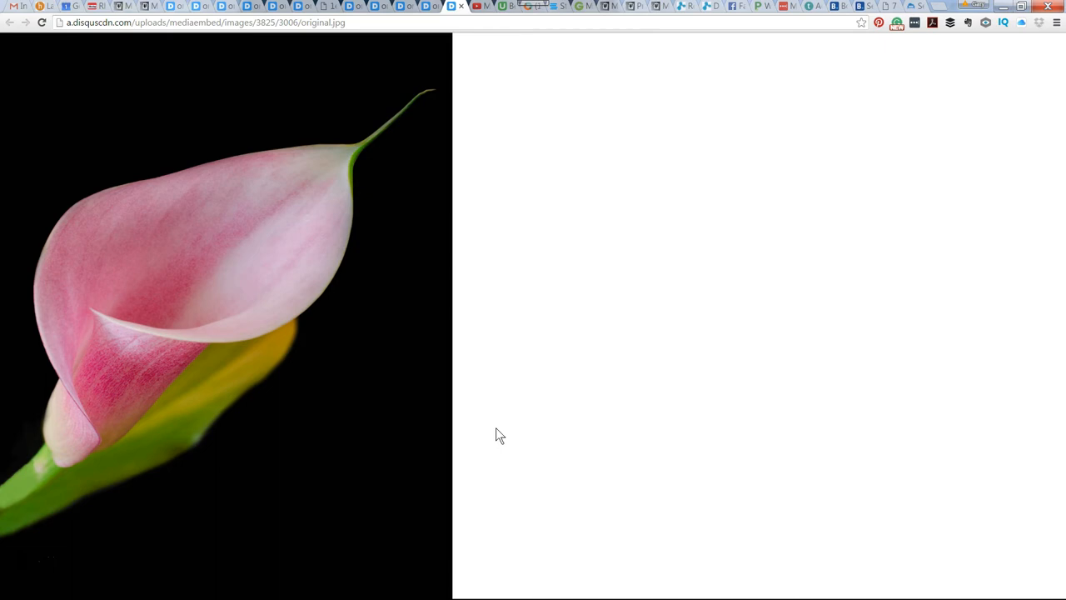